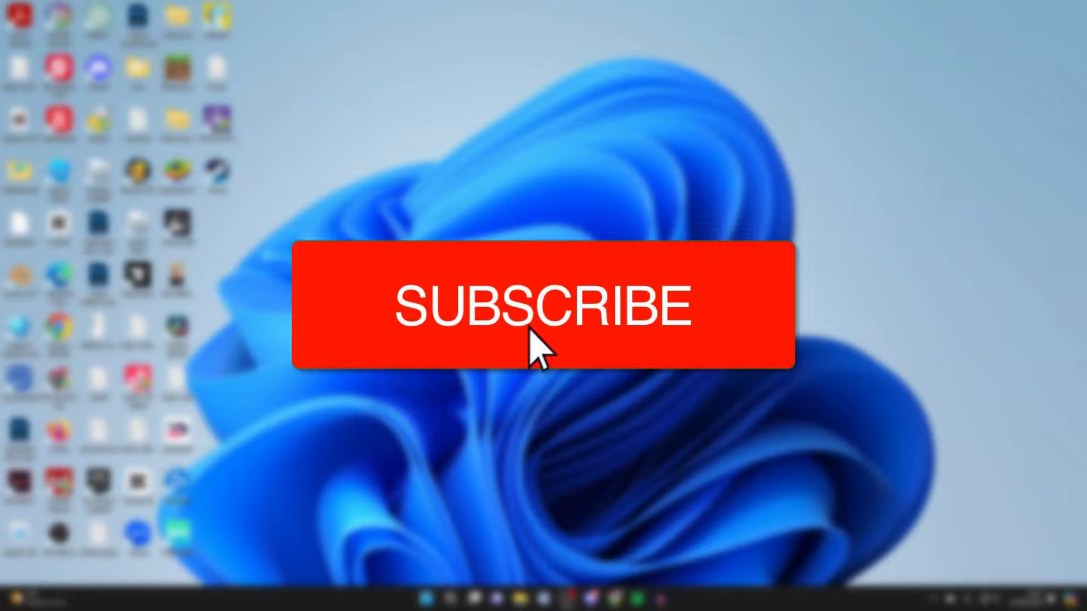
# Mark the Steam shortcut as Hidden in its General properties and apply, so it vanishes.
pyautogui.click(543, 307)
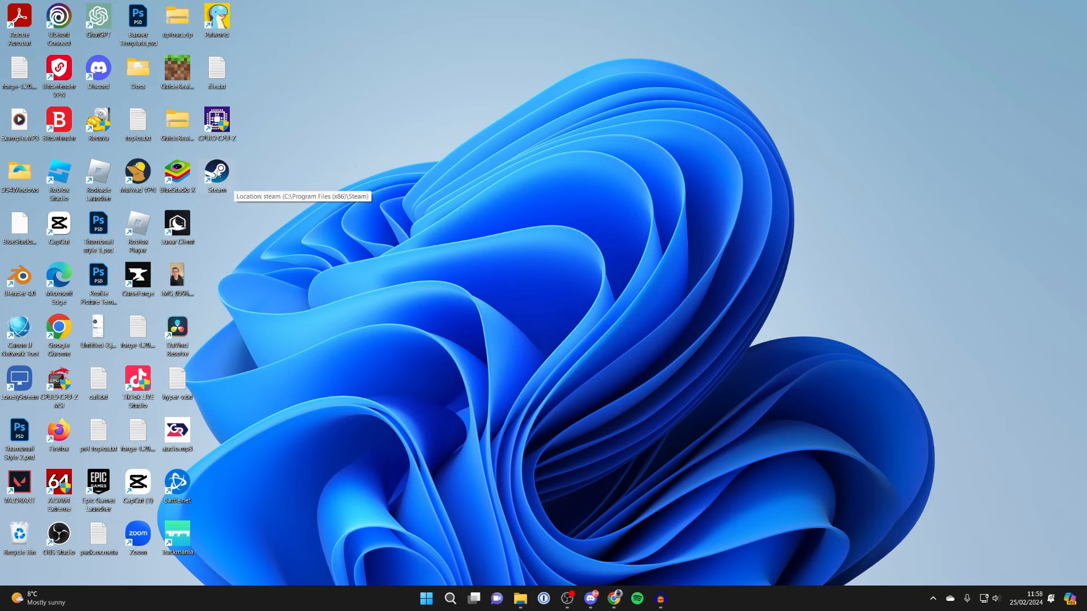
pyautogui.rightClick(216, 177)
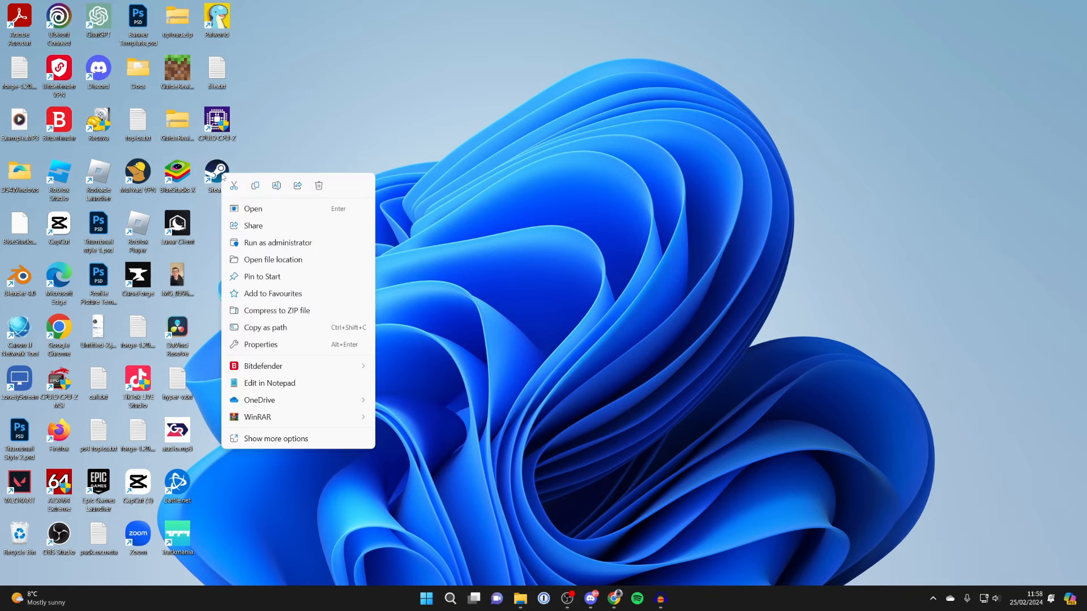
pyautogui.click(260, 344)
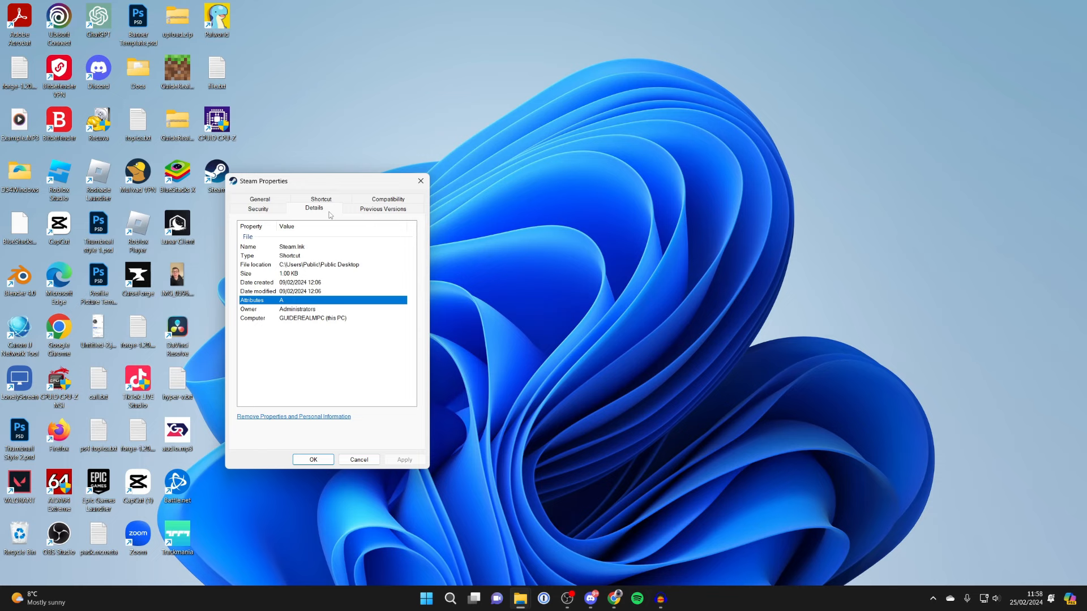
pyautogui.click(259, 200)
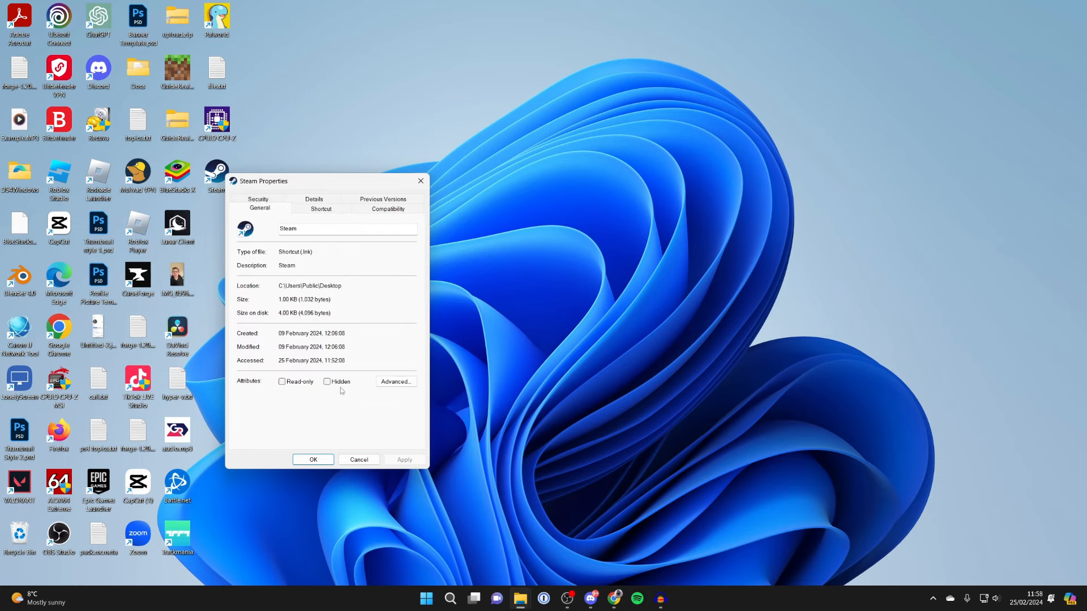
pyautogui.click(328, 382)
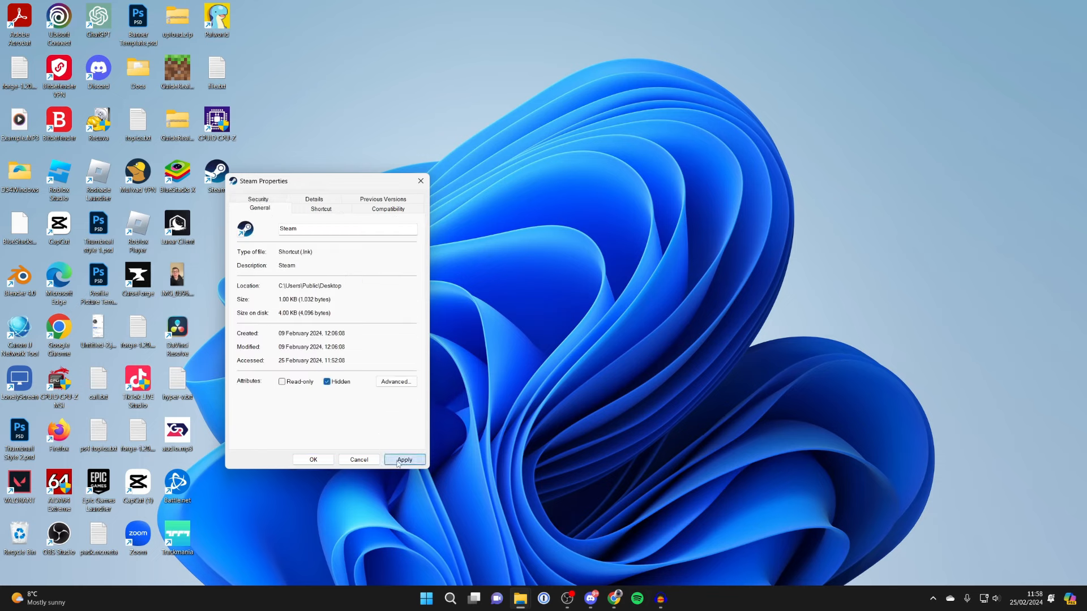
pyautogui.click(404, 459)
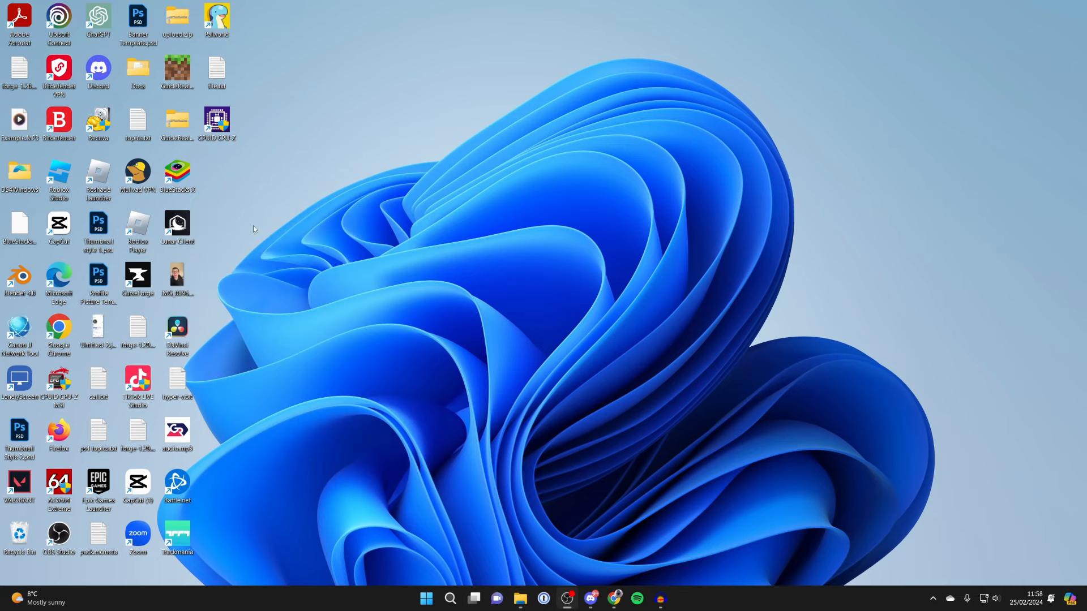
pyautogui.moveTo(378, 346)
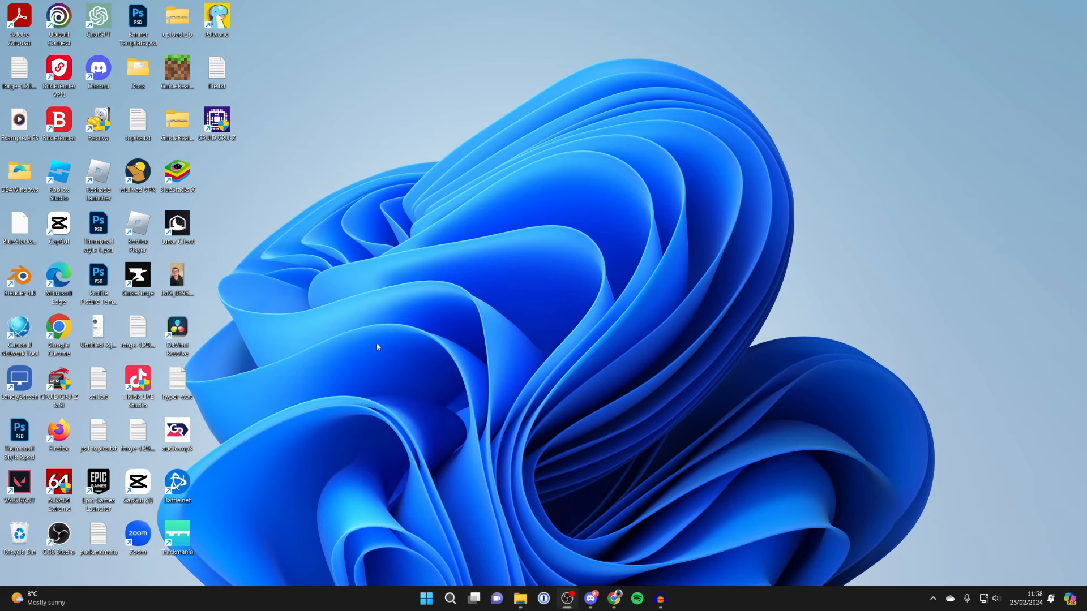
pyautogui.moveTo(530, 585)
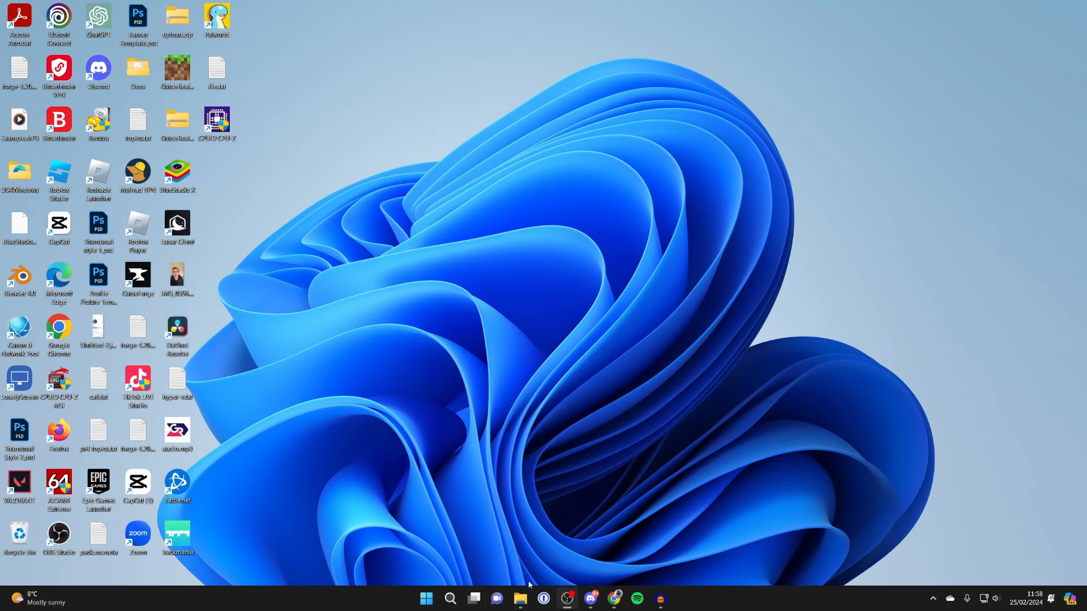
# Launch File Explorer from the taskbar to reach the Desktop folder.
pyautogui.click(520, 598)
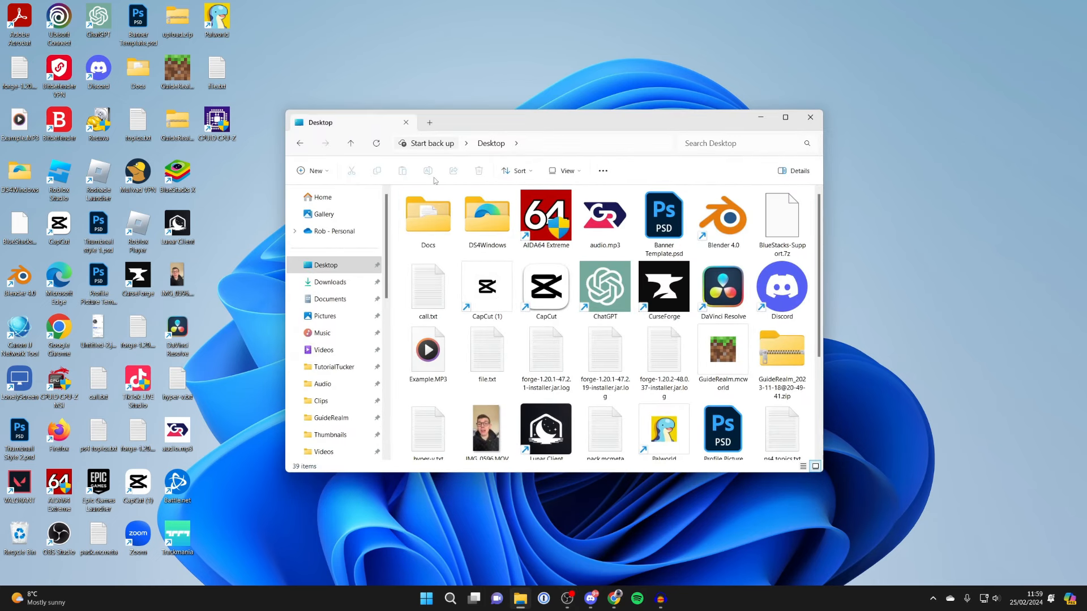
# Turn on Hidden items under View > Show so Steam and Private reappear, then close Explorer.
pyautogui.click(564, 171)
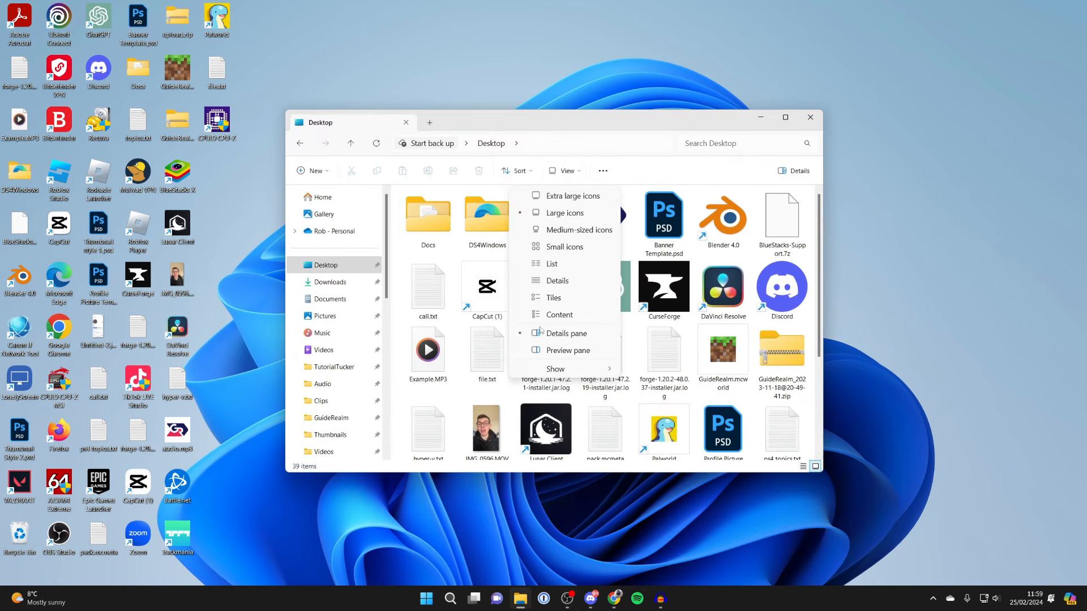
pyautogui.click(555, 368)
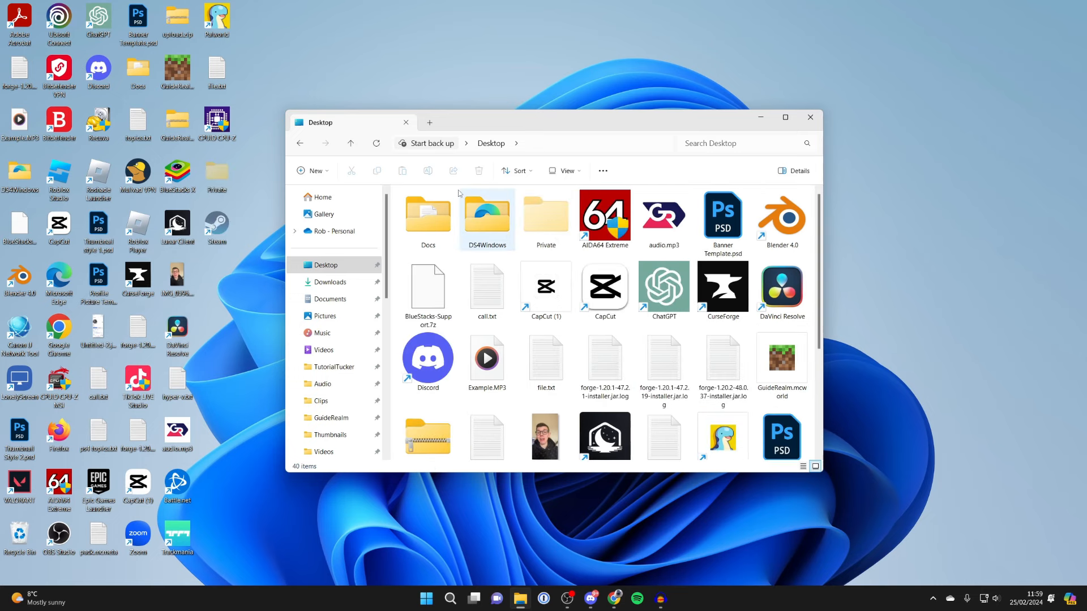
pyautogui.click(808, 117)
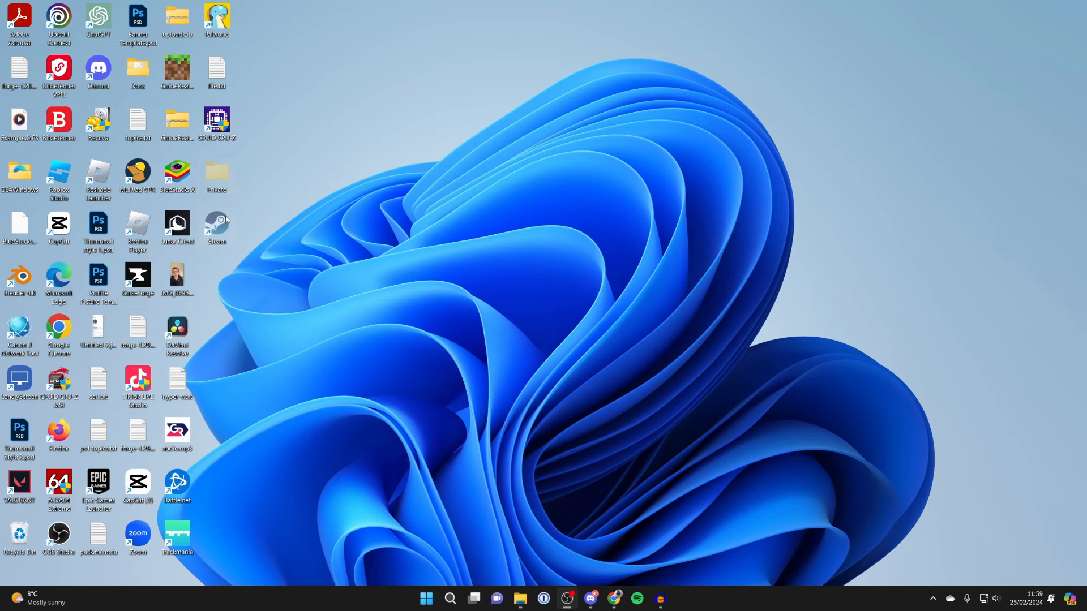
pyautogui.moveTo(264, 398)
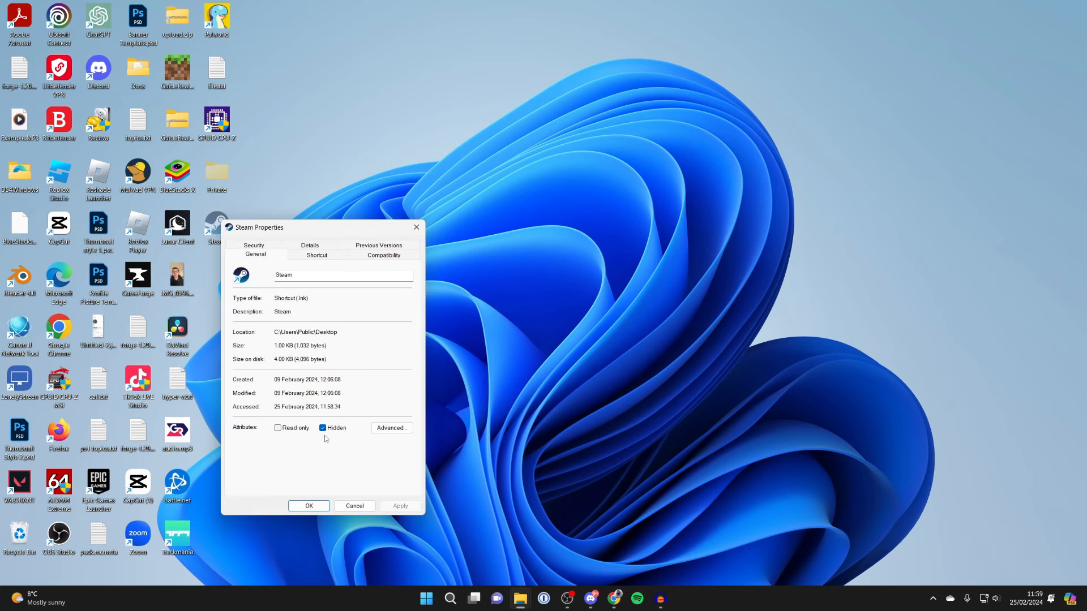
# Close Steam's properties after checking Hidden, then reopen Explorer's View > Show choices.
pyautogui.click(308, 505)
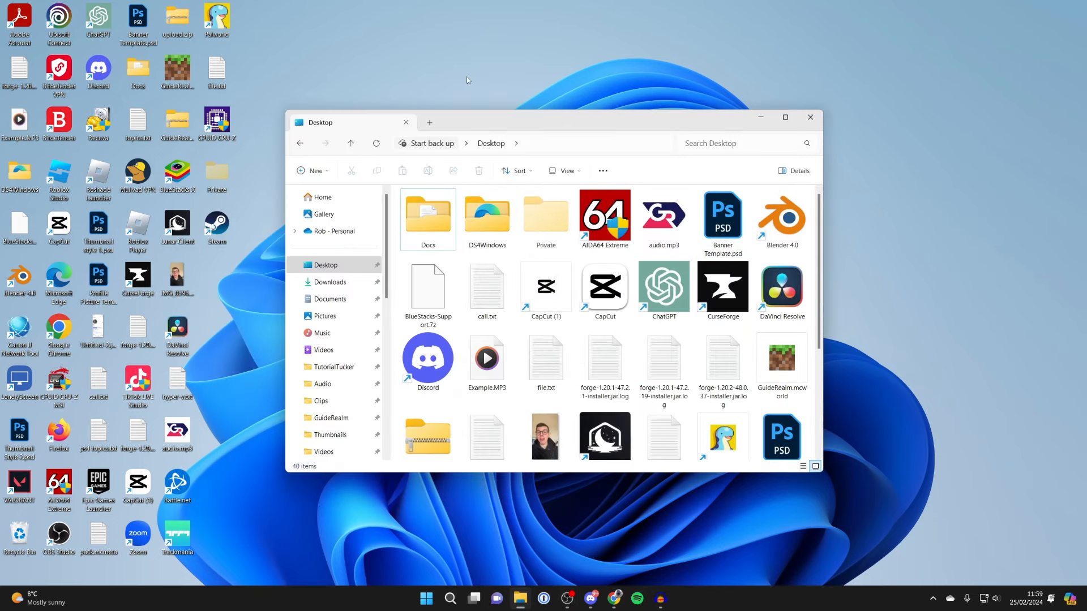
pyautogui.click(564, 171)
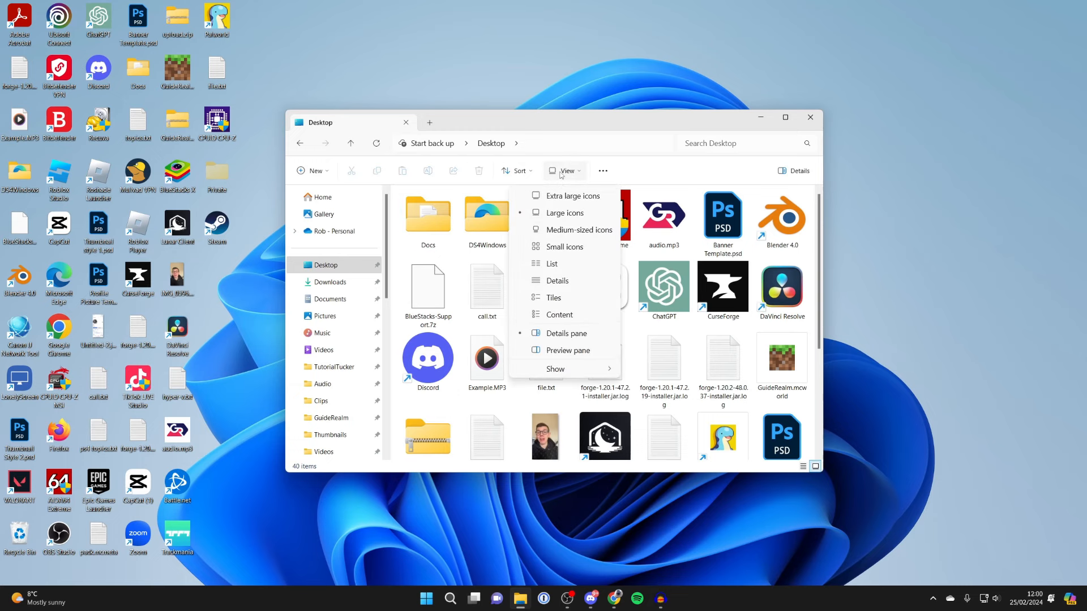
pyautogui.click(555, 368)
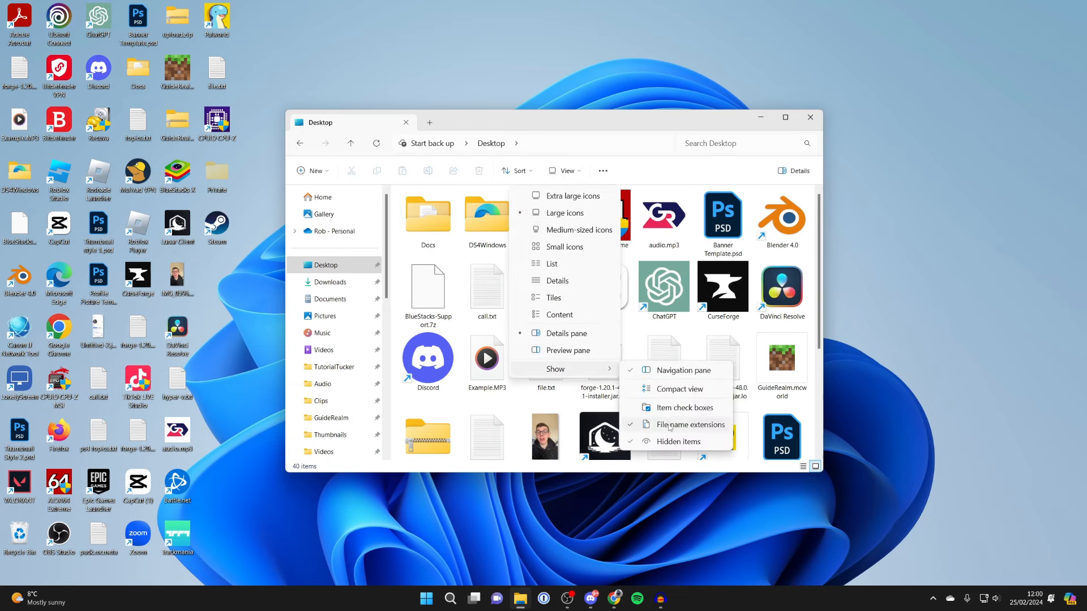